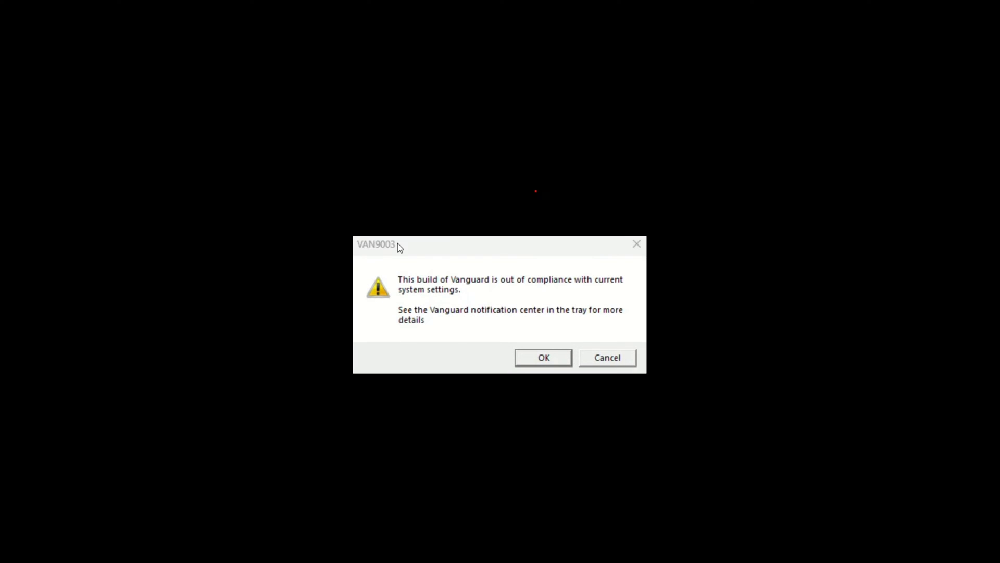
mouse_move(521, 350)
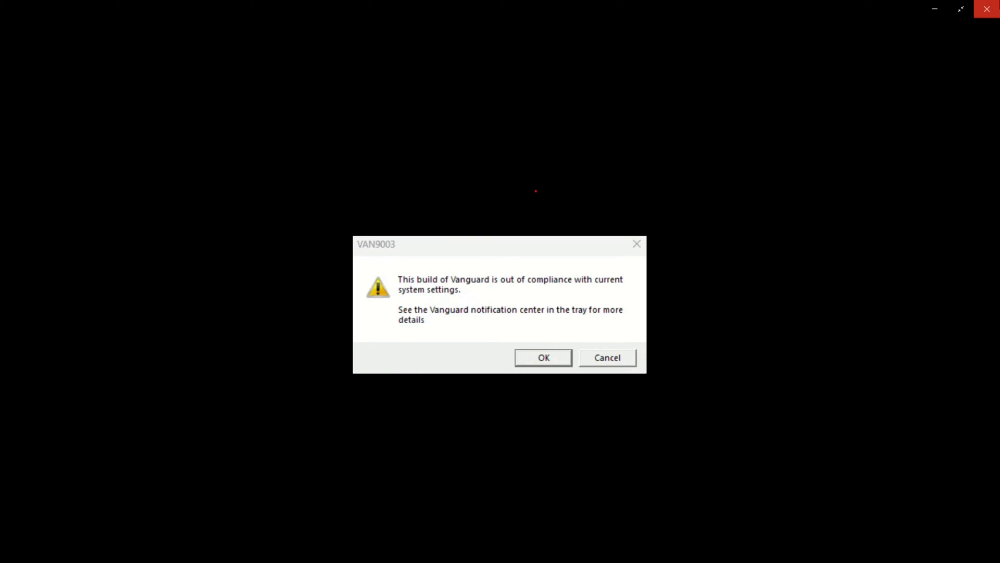
Dismiss the Vanguard compliance error and search Windows for 'system Information'
left_click(542, 357)
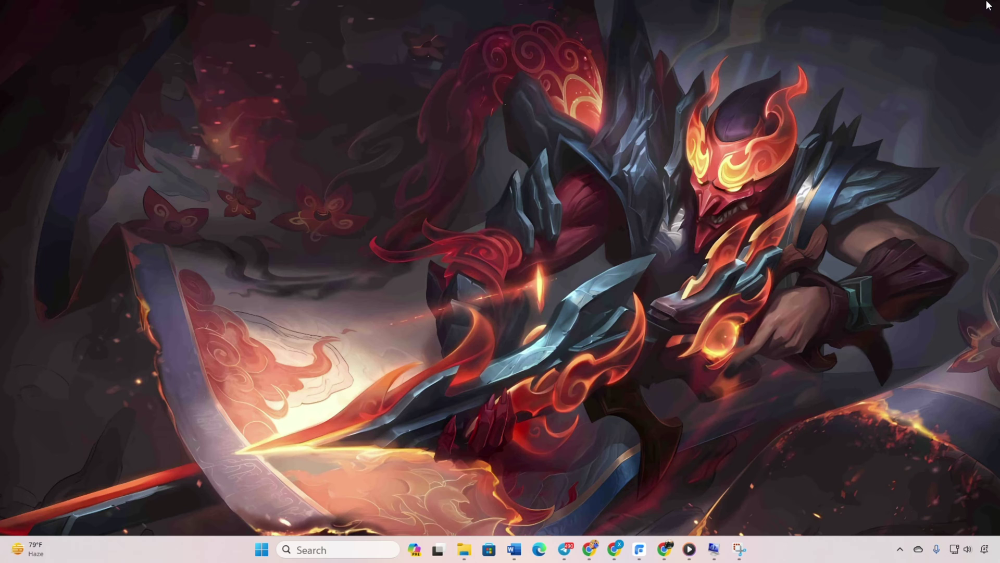
mouse_move(593, 201)
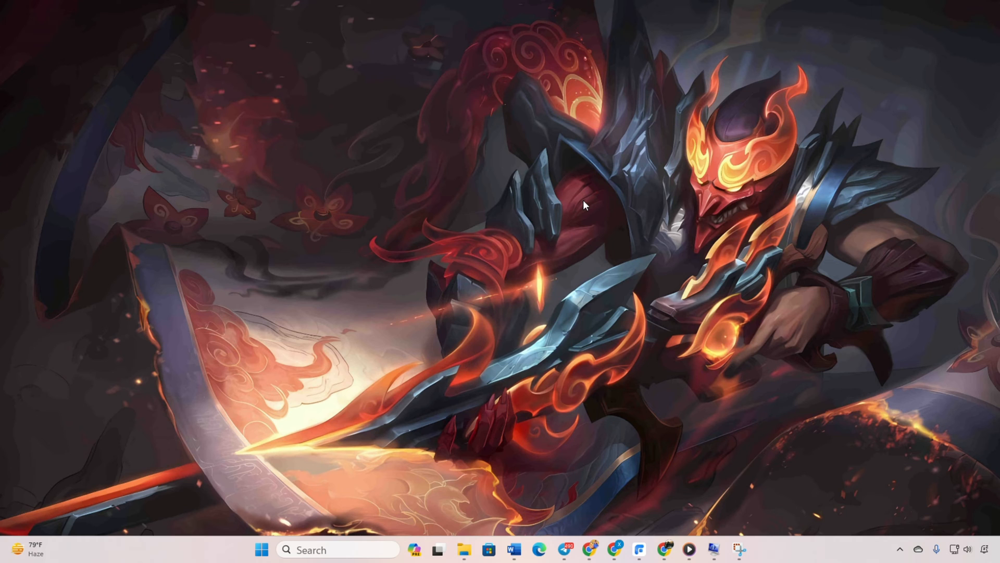
left_click(337, 549)
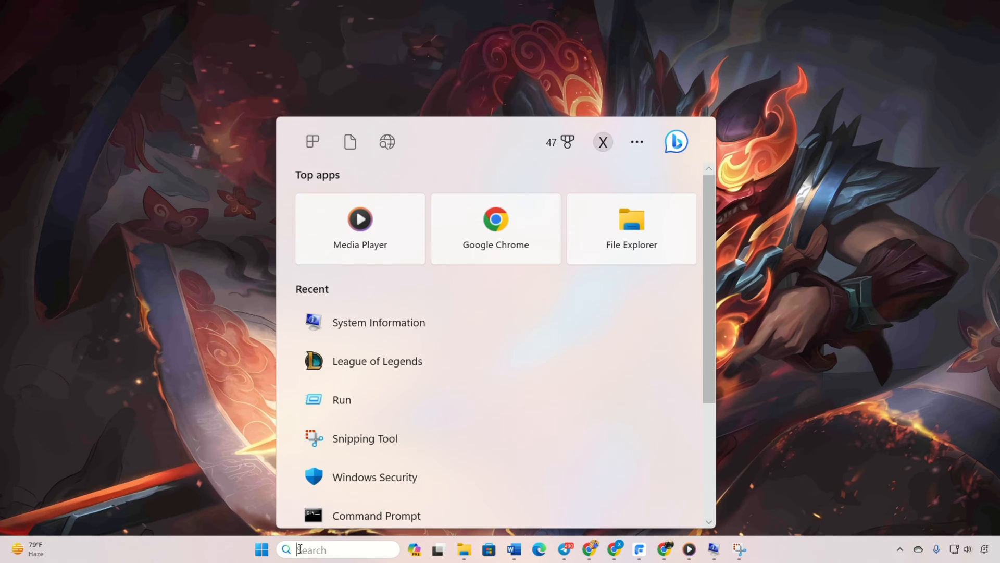
type("system Information")
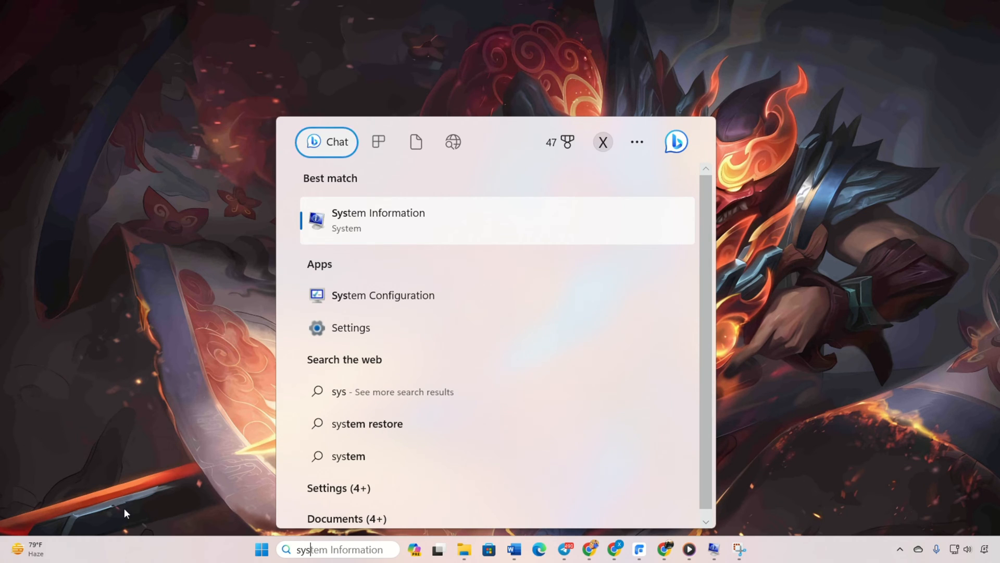
Launch System Information and locate the Secure Boot State entry reading On
left_click(377, 220)
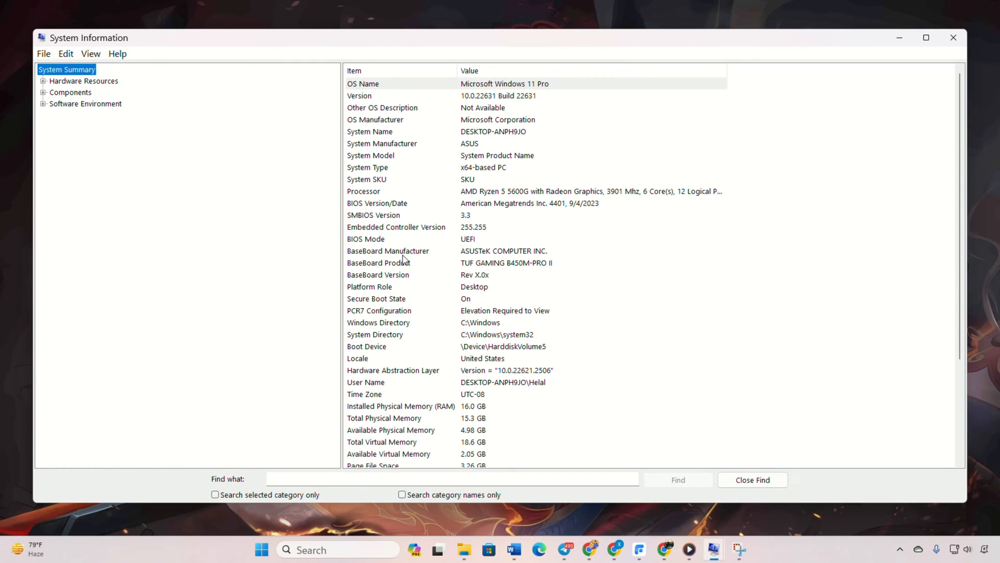
scroll("down", 3)
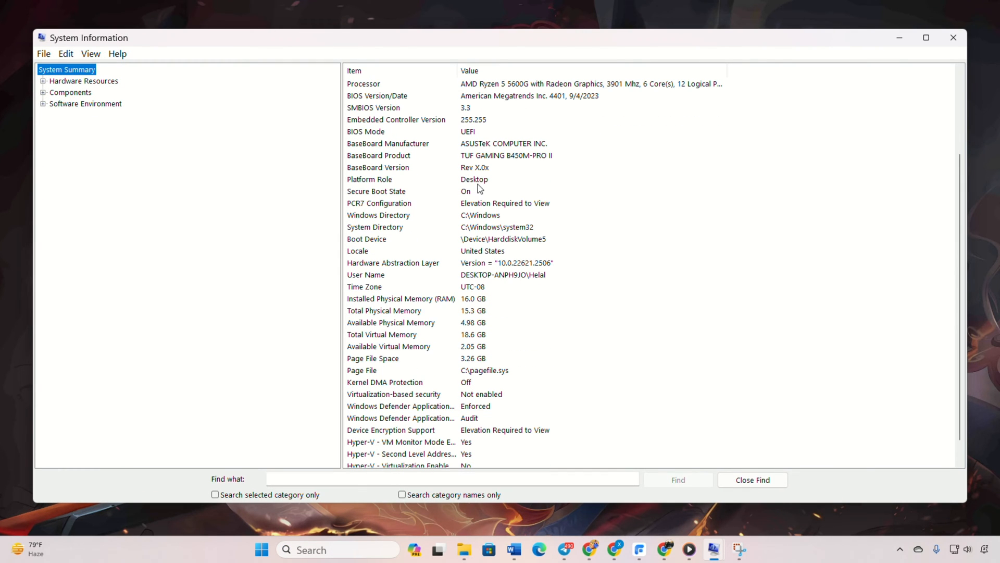
left_click(376, 190)
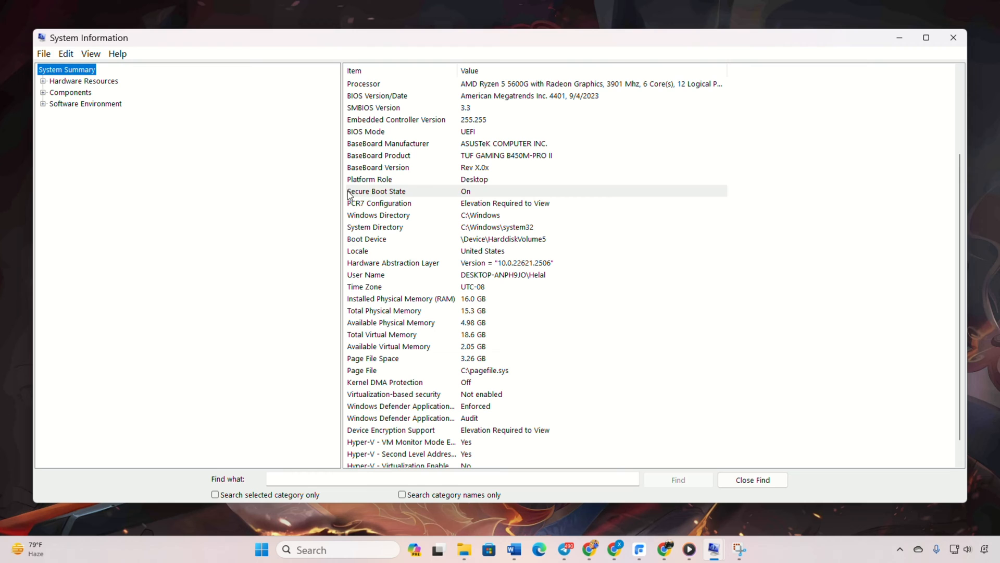
mouse_move(451, 190)
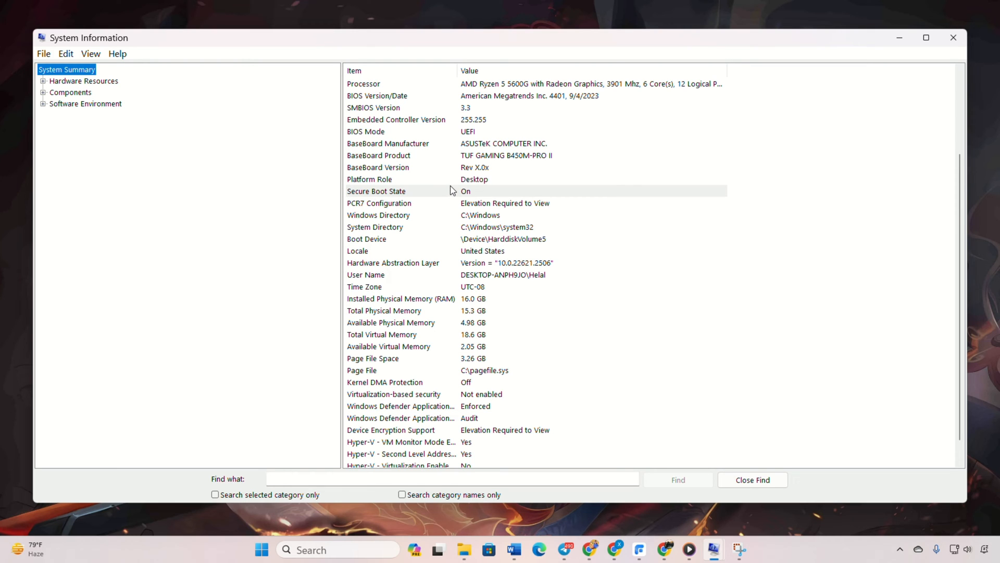
mouse_move(438, 25)
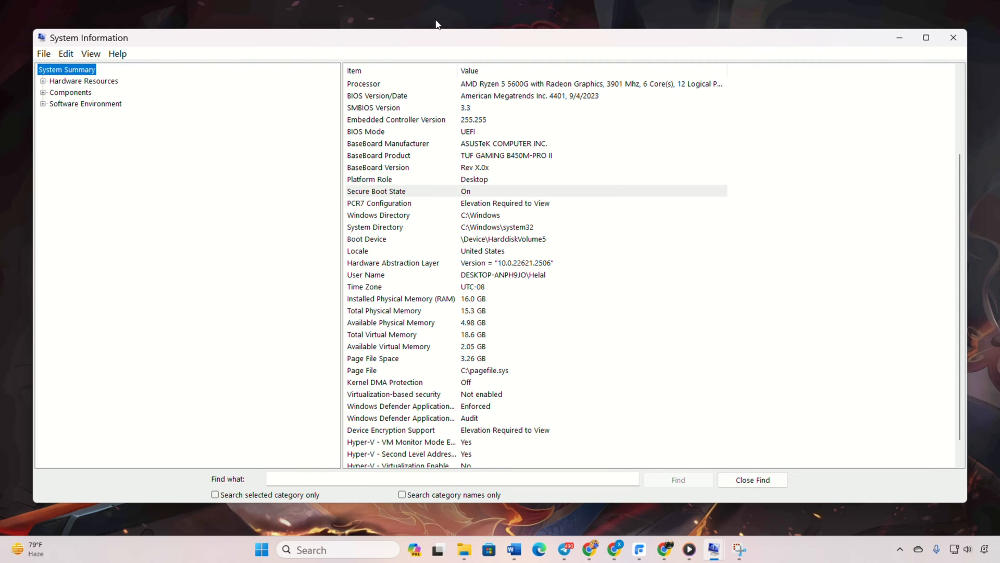
scroll("up", 3)
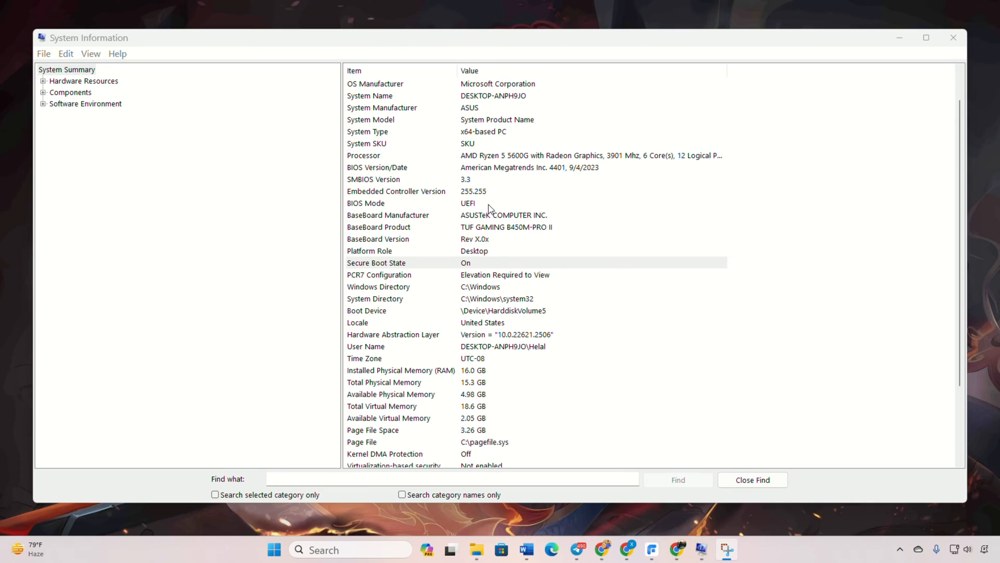
left_click(365, 203)
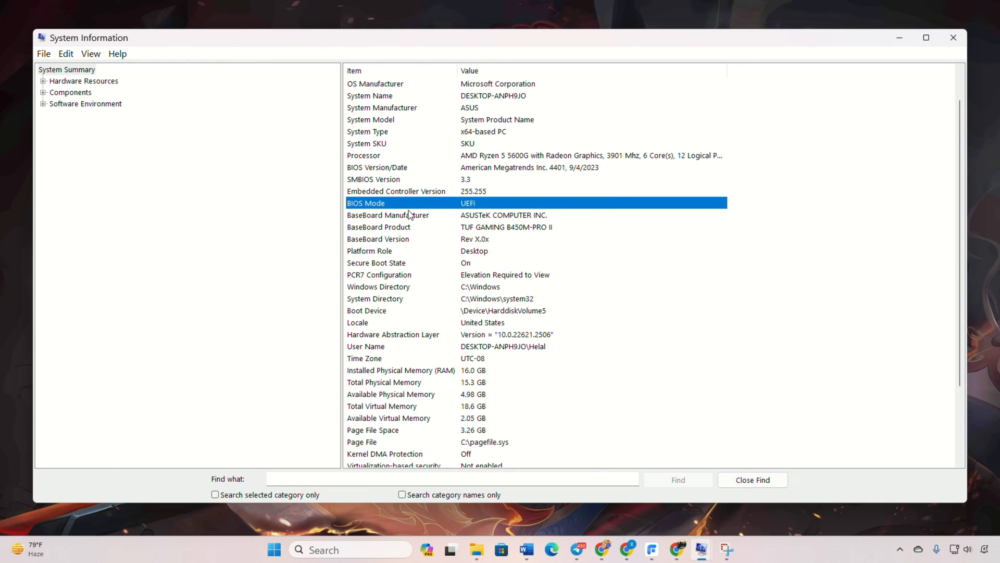
mouse_move(450, 201)
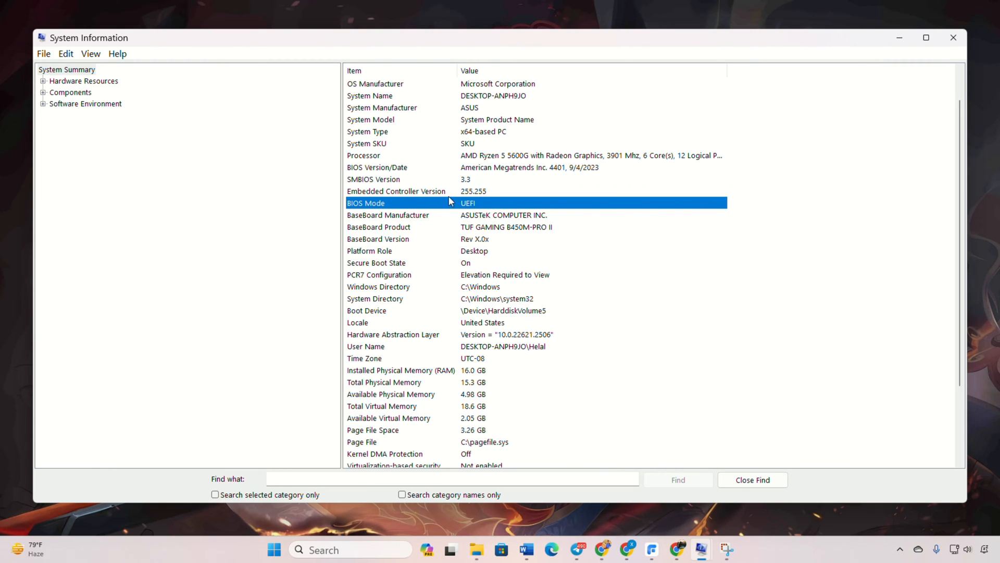
mouse_move(475, 202)
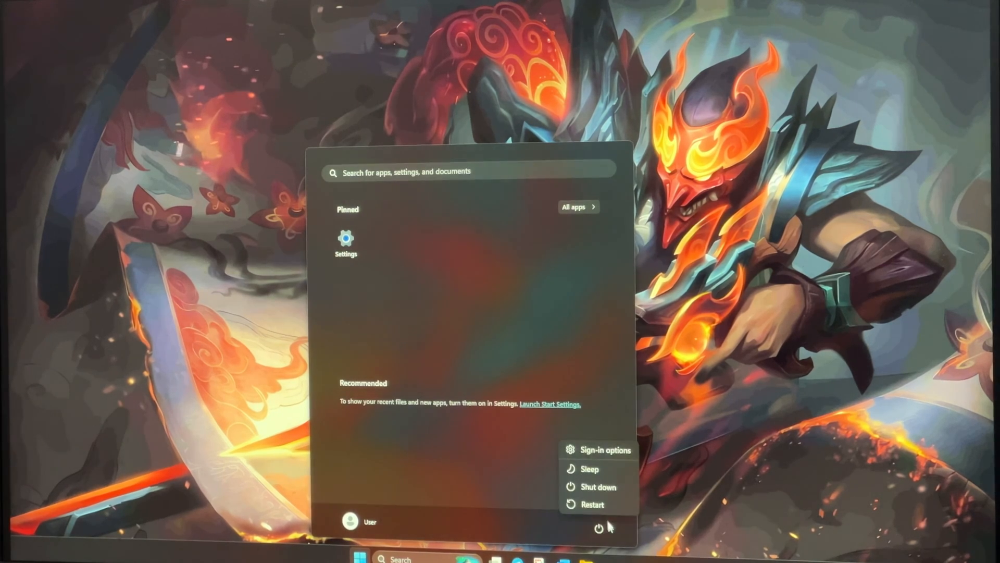
Restart the PC from the Start menu to reach the ASRock UEFI setup
left_click(592, 504)
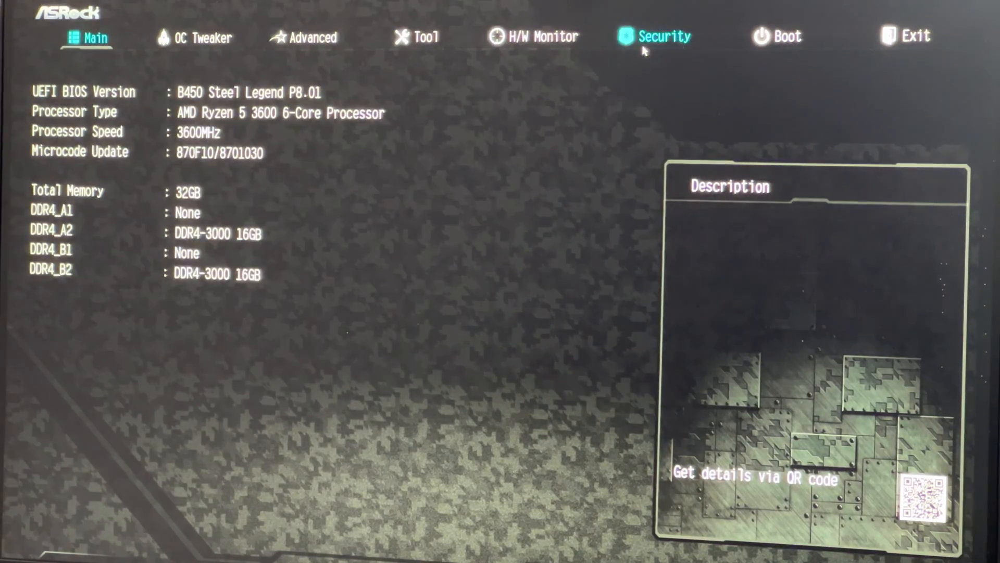
Set Secure Boot Mode from Custom to Standard under Security, then head to Boot
left_click(664, 37)
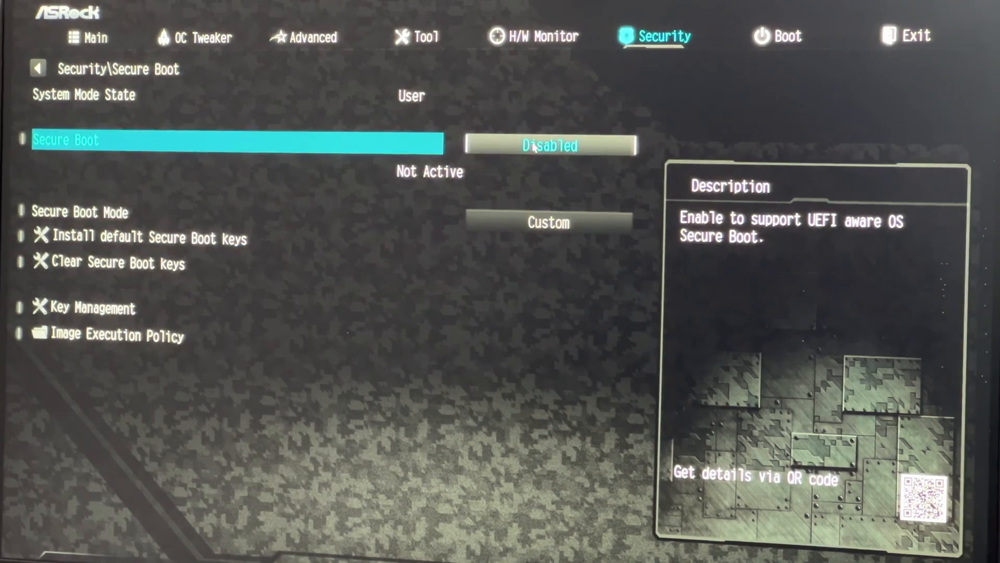
left_click(547, 222)
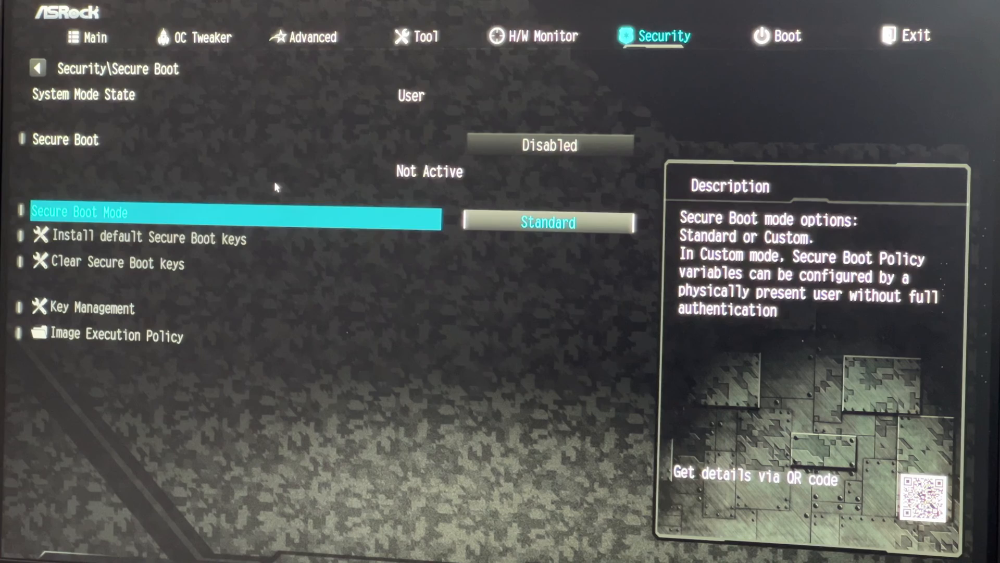
left_click(788, 37)
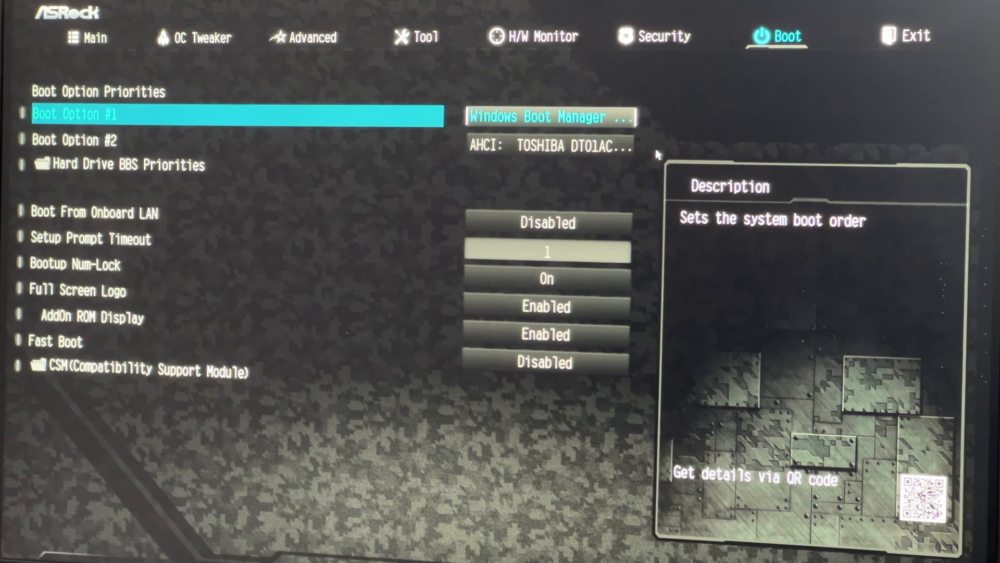
Set CSM (Compatibility Support Module) to Disabled and go to the Exit options
left_click(139, 370)
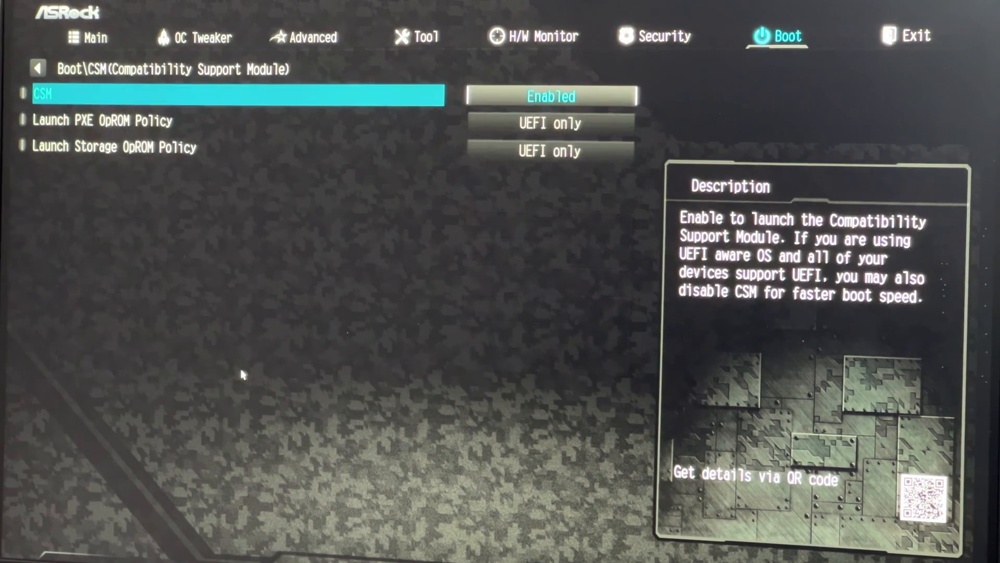
left_click(550, 96)
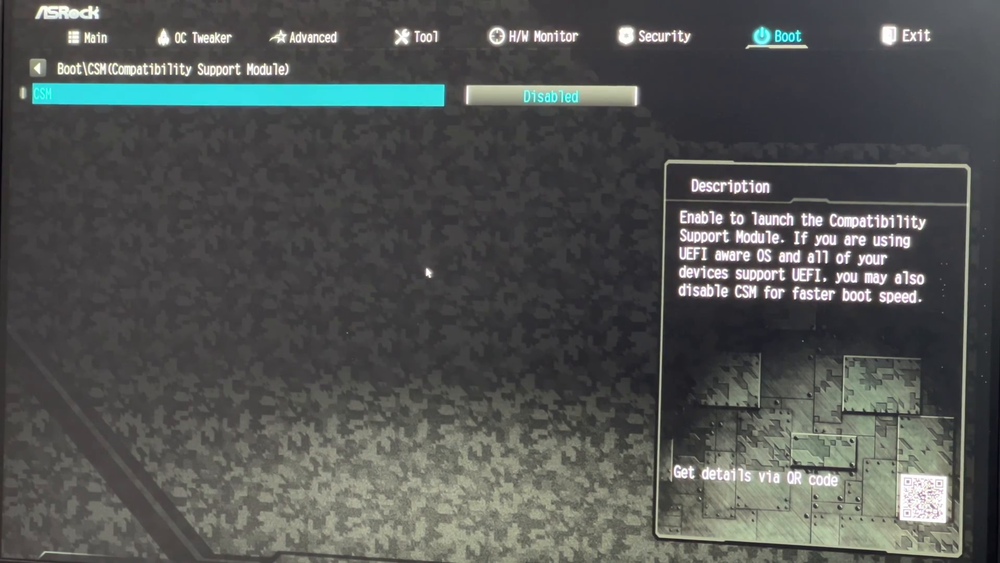
left_click(915, 36)
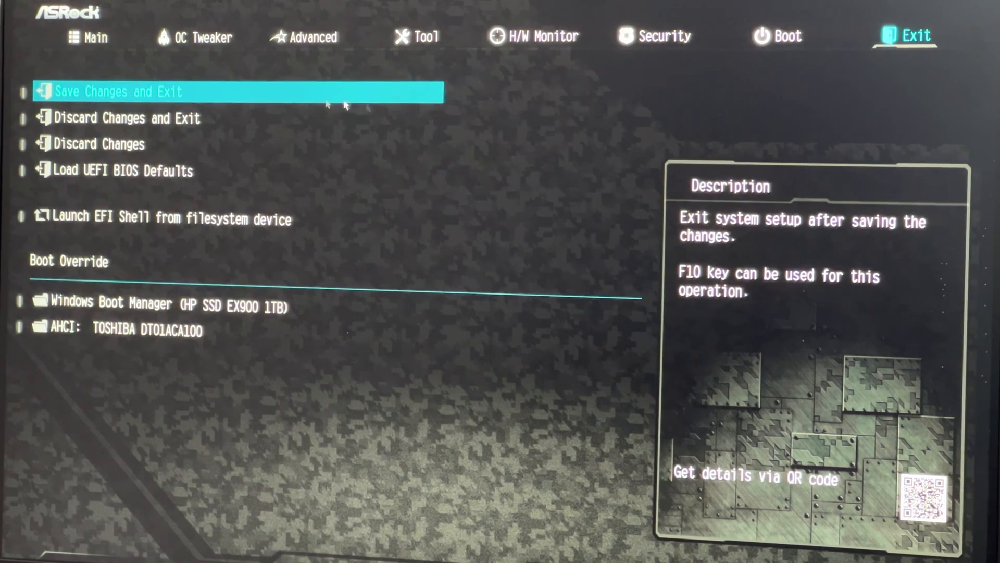